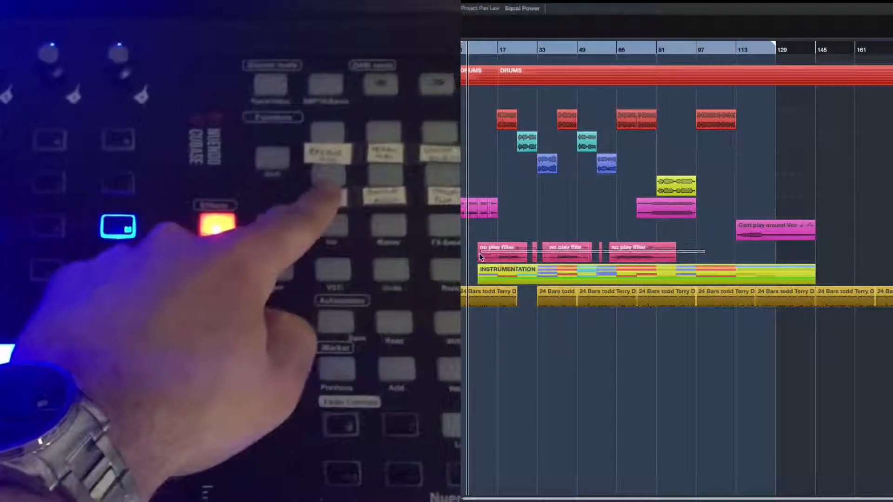
- Select the spliced no play filter events for bouncing into one event
left_click(502, 247)
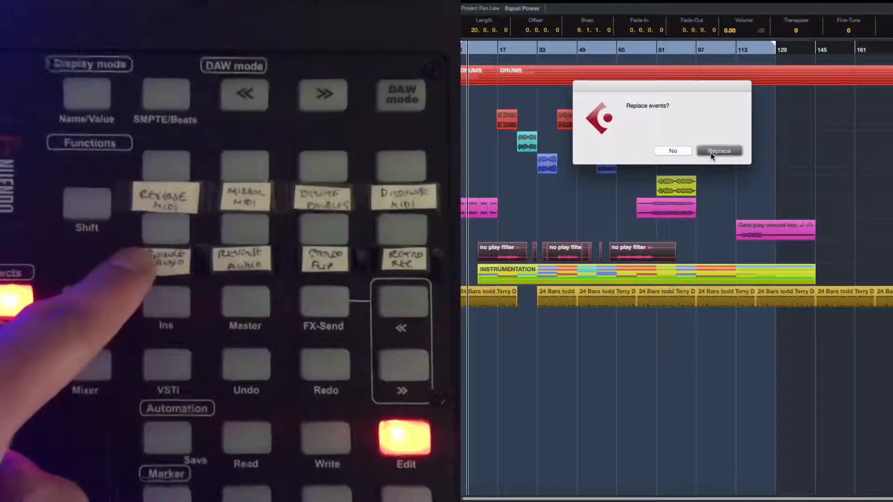
left_click(719, 150)
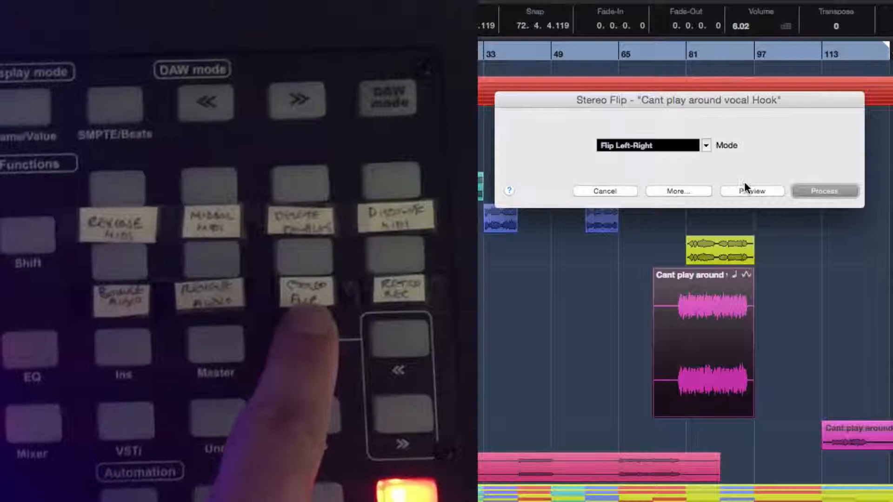
- Preview the flipped vocal hook, then process the Stereo Flip to swap left and right channels
left_click(824, 191)
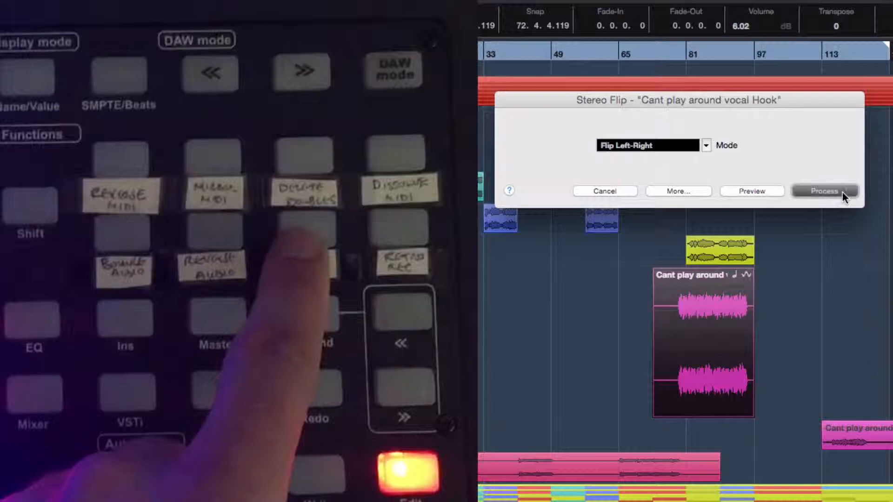
left_click(824, 191)
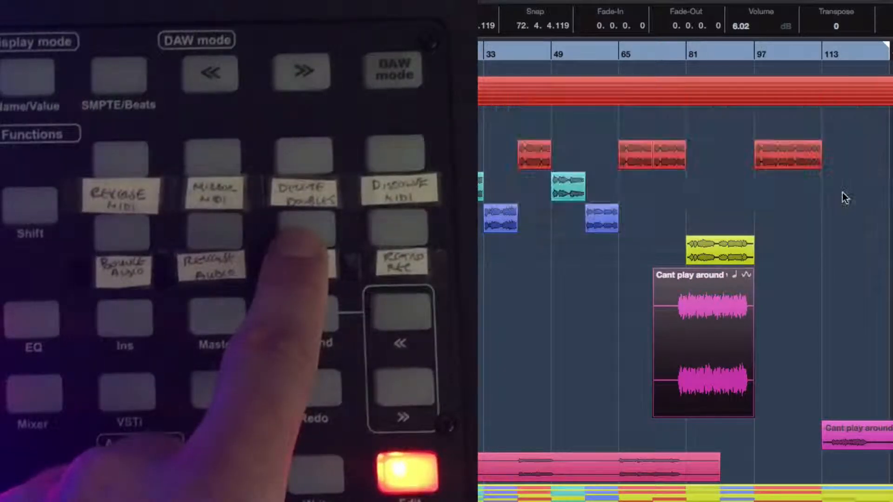